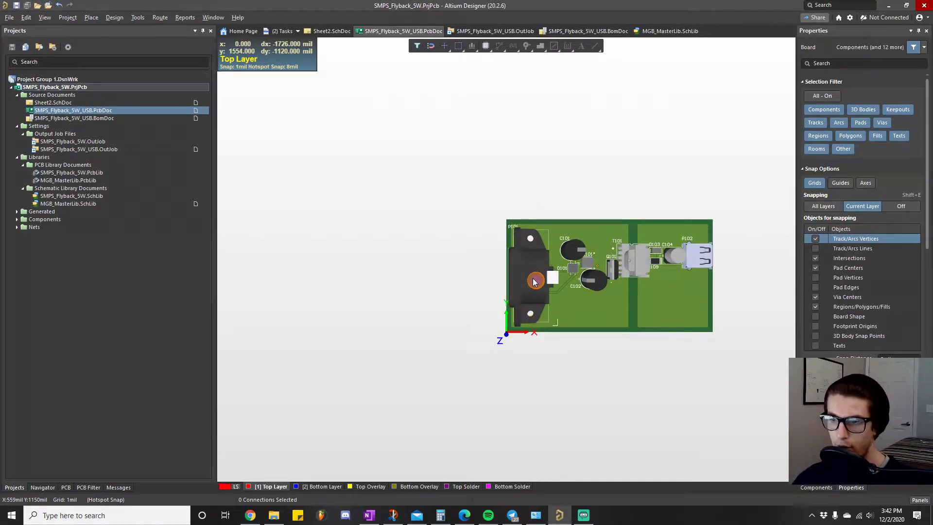
pyautogui.moveTo(610, 312)
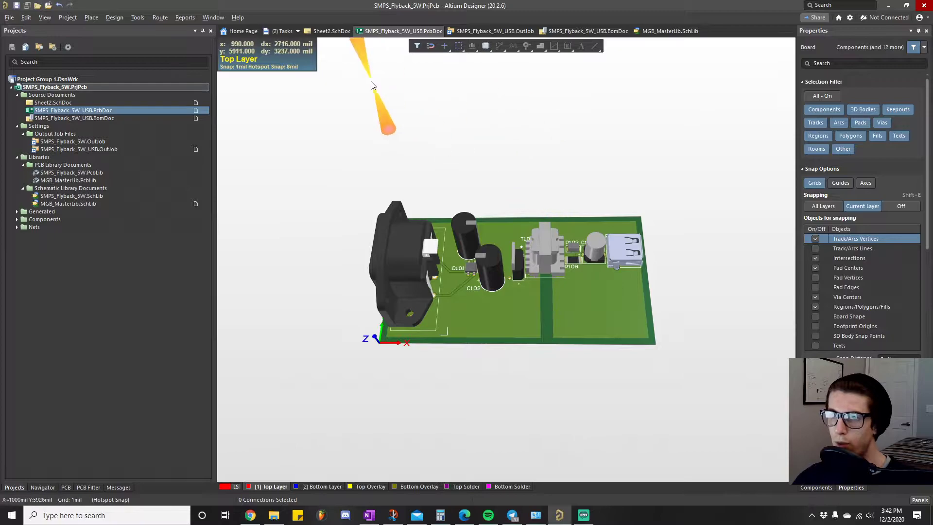
# View the flyback schematic on Sheet2, then return to the board and flip it to its underside.
pyautogui.click(332, 31)
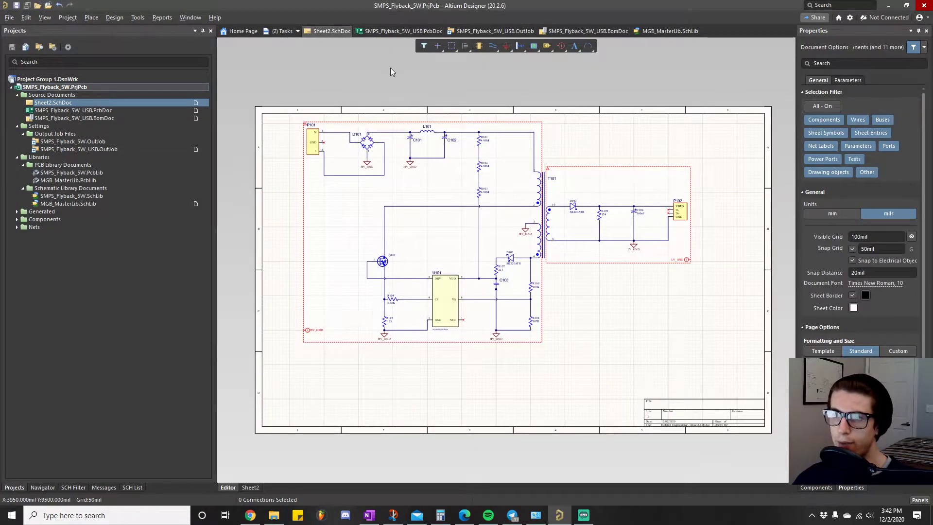
pyautogui.click(401, 31)
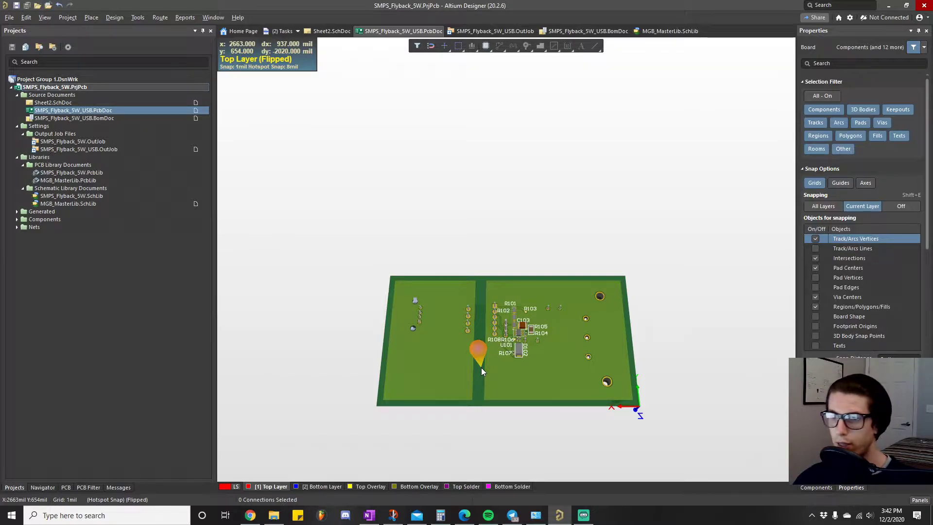
# Switch to OneNote and show the ten-item series Contents, Introduction through Generate Output Files.
pyautogui.click(368, 515)
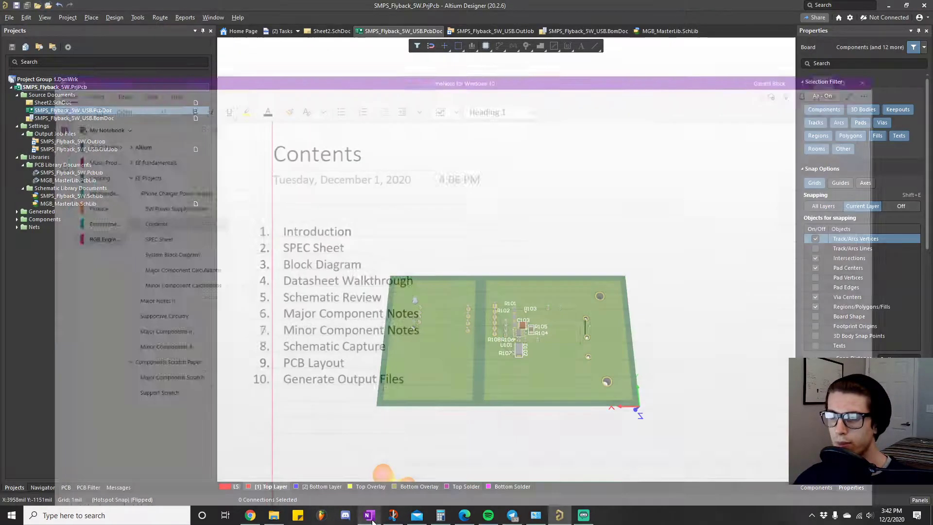
pyautogui.click(368, 516)
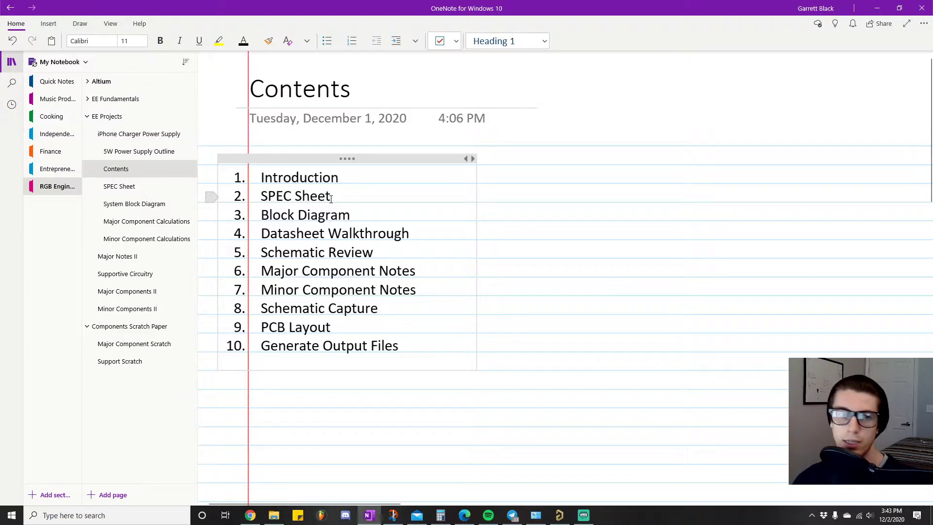
pyautogui.click(605, 287)
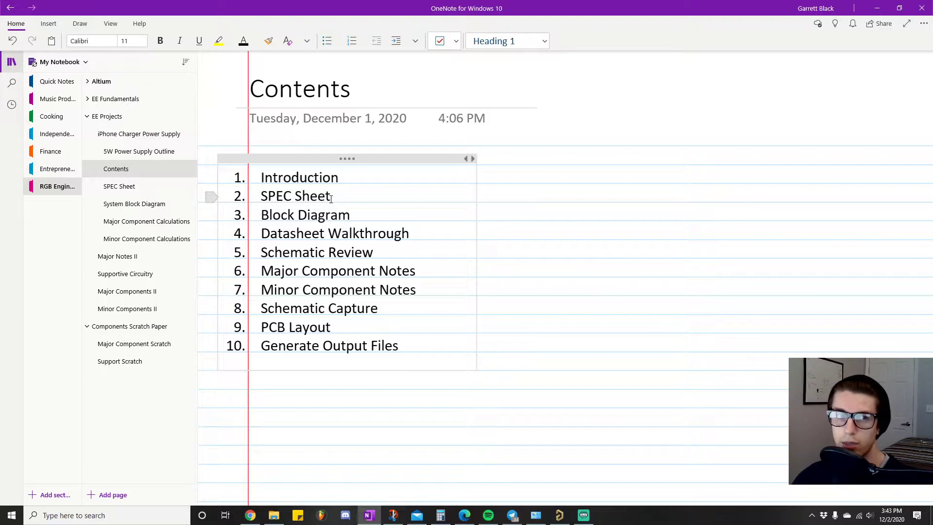
pyautogui.click(605, 286)
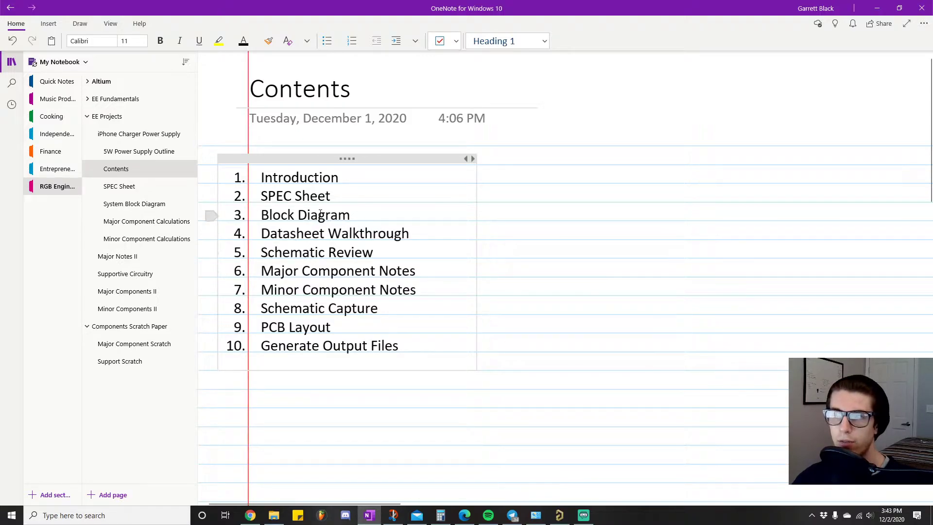
pyautogui.moveTo(276, 270)
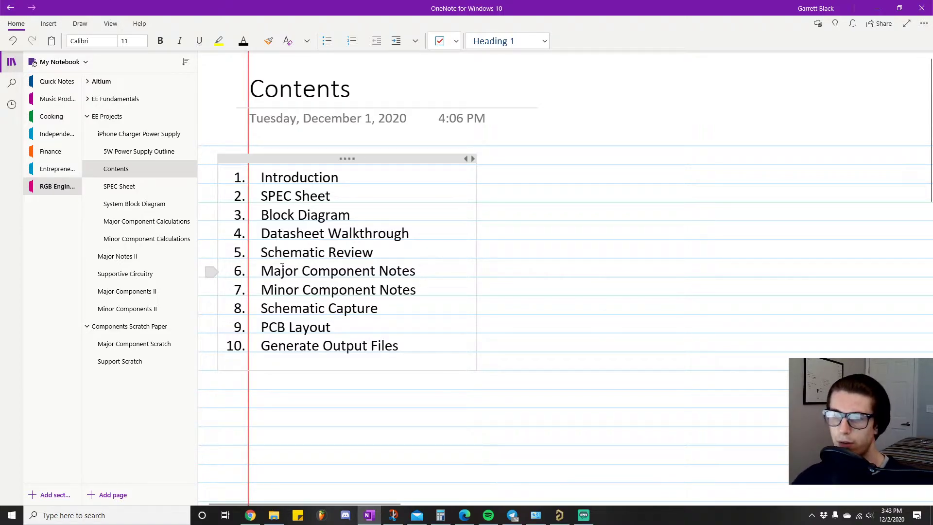
pyautogui.click(605, 287)
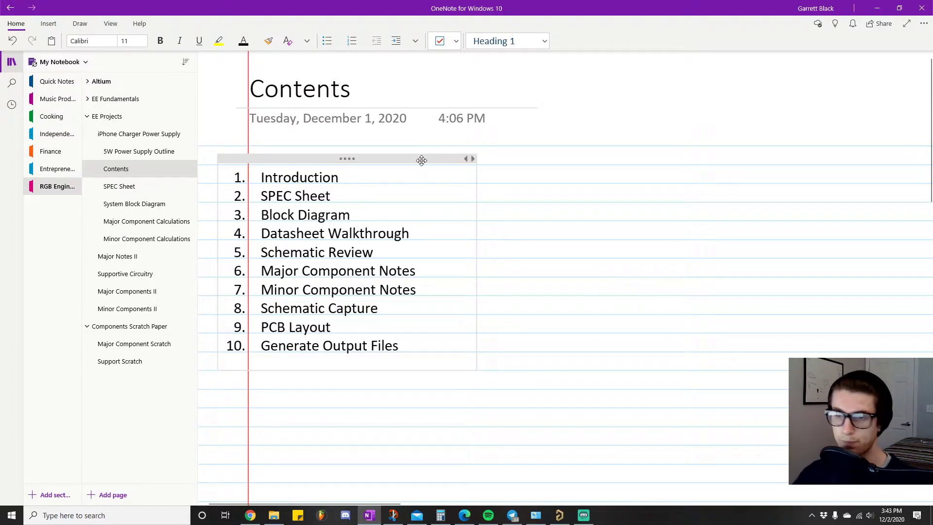
pyautogui.moveTo(365, 270)
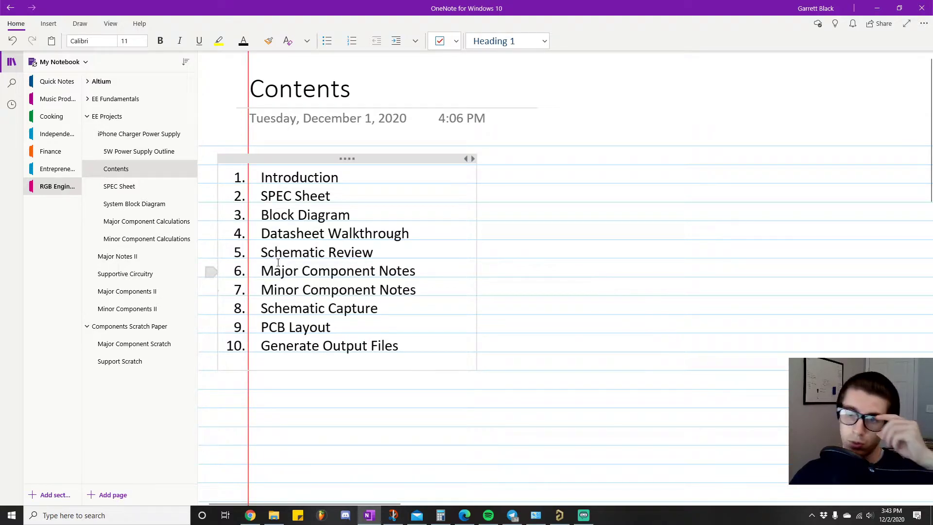
pyautogui.click(605, 286)
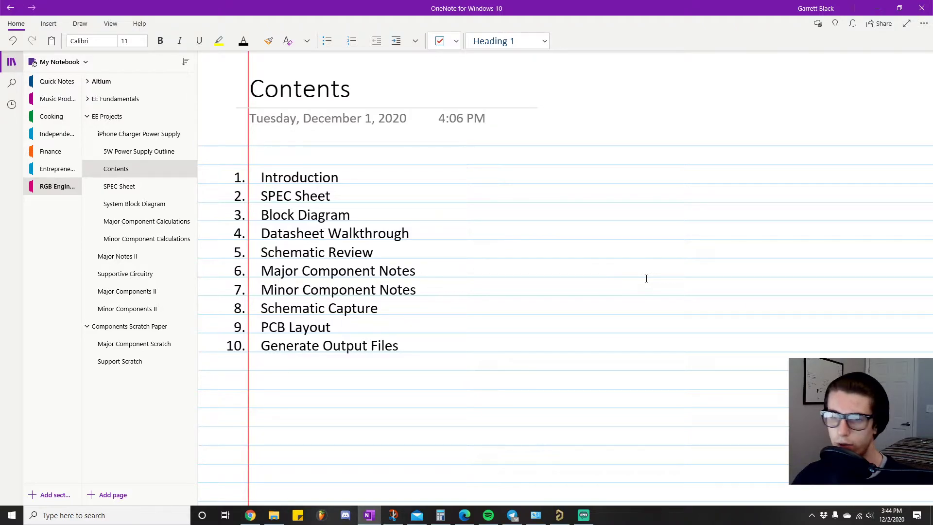
pyautogui.click(604, 289)
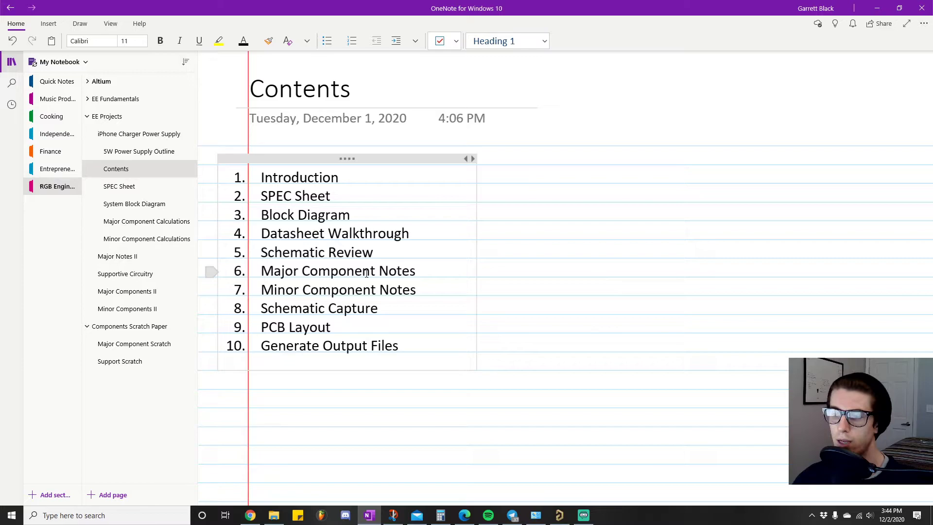
pyautogui.click(605, 287)
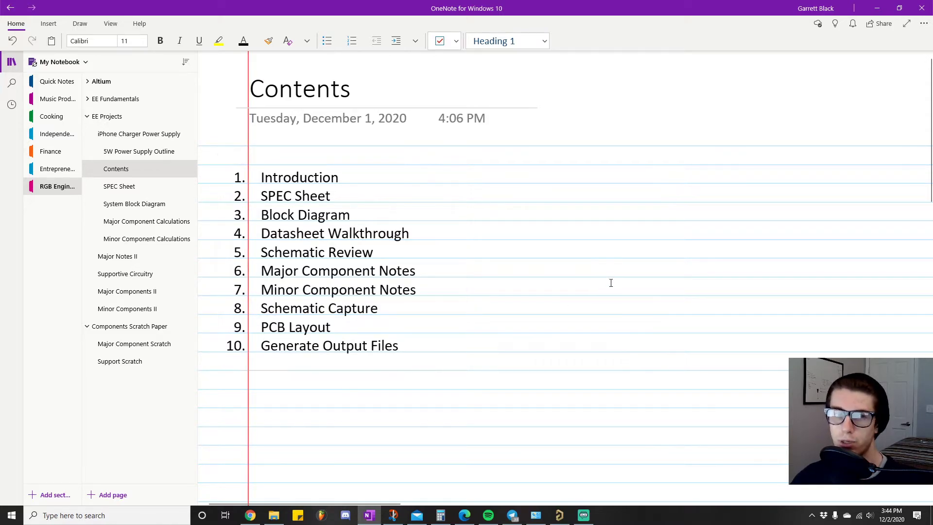
pyautogui.moveTo(560, 305)
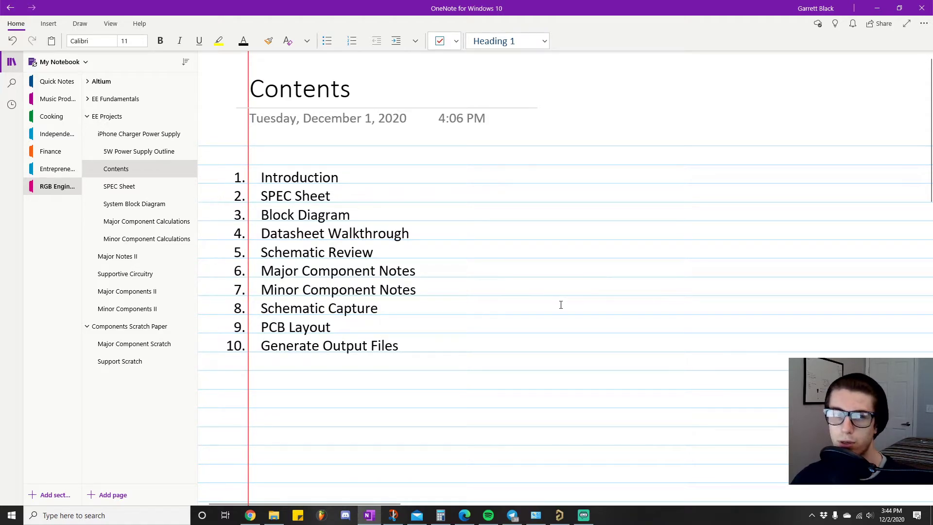
pyautogui.click(605, 286)
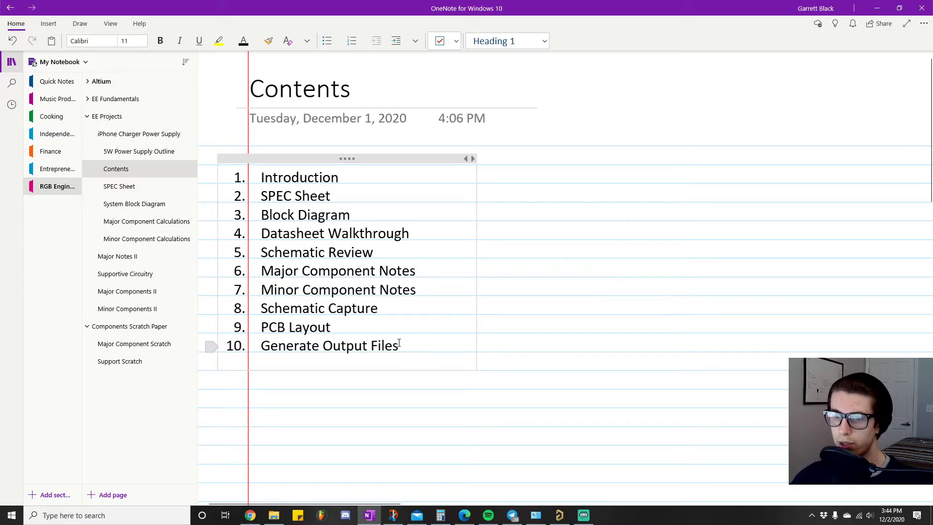
pyautogui.click(556, 368)
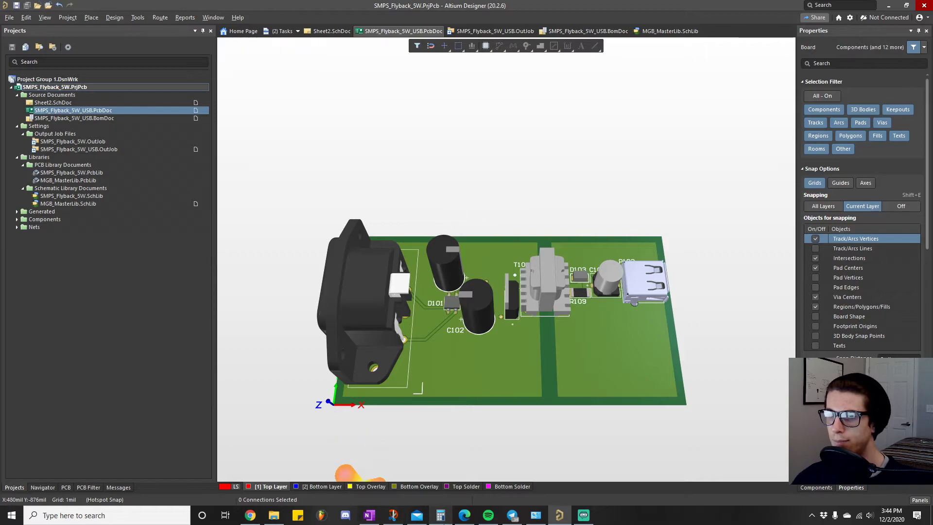
pyautogui.click(368, 515)
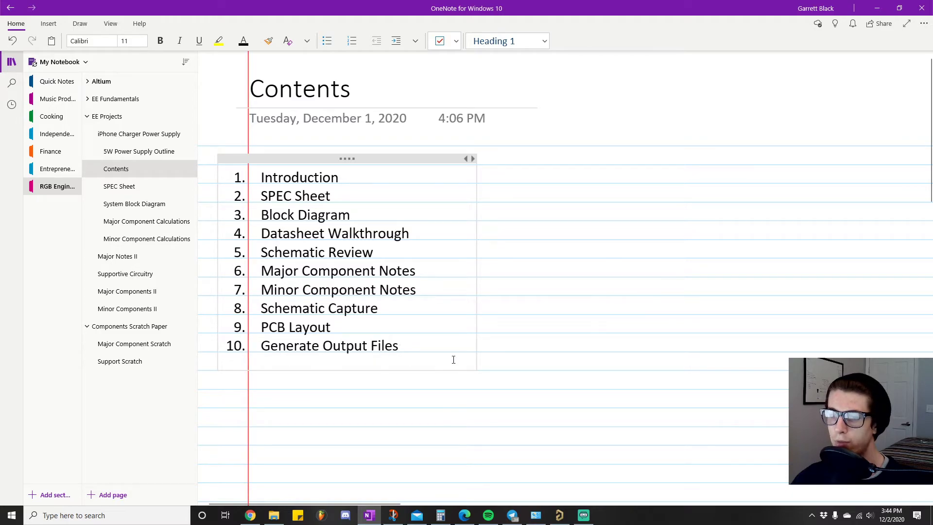
pyautogui.click(583, 310)
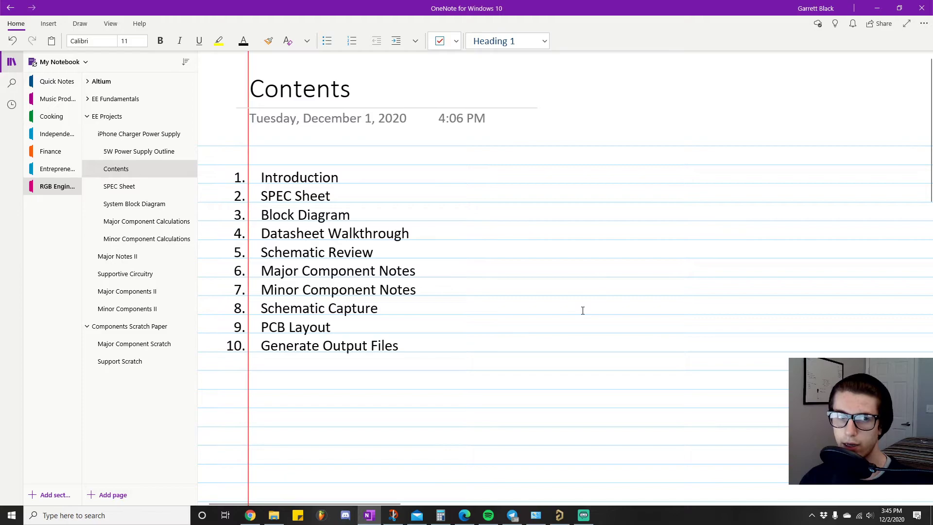
pyautogui.click(605, 288)
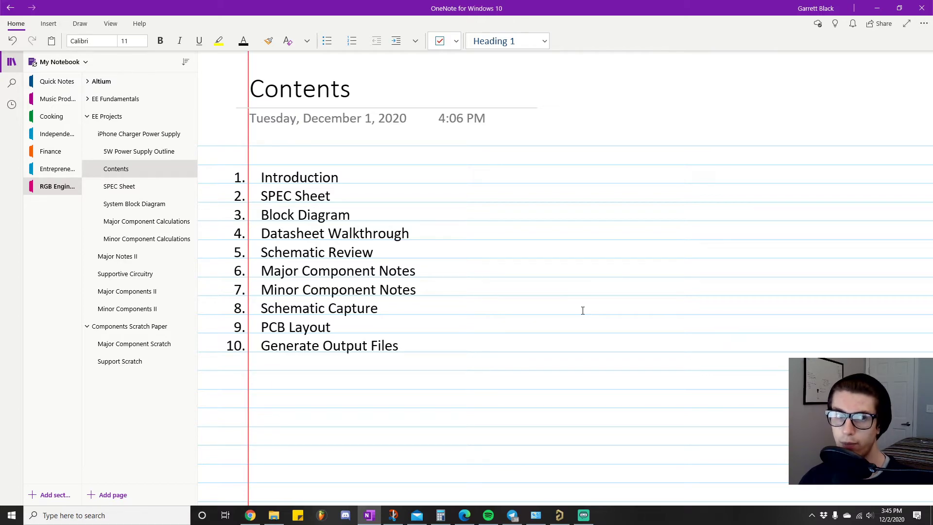
pyautogui.click(605, 286)
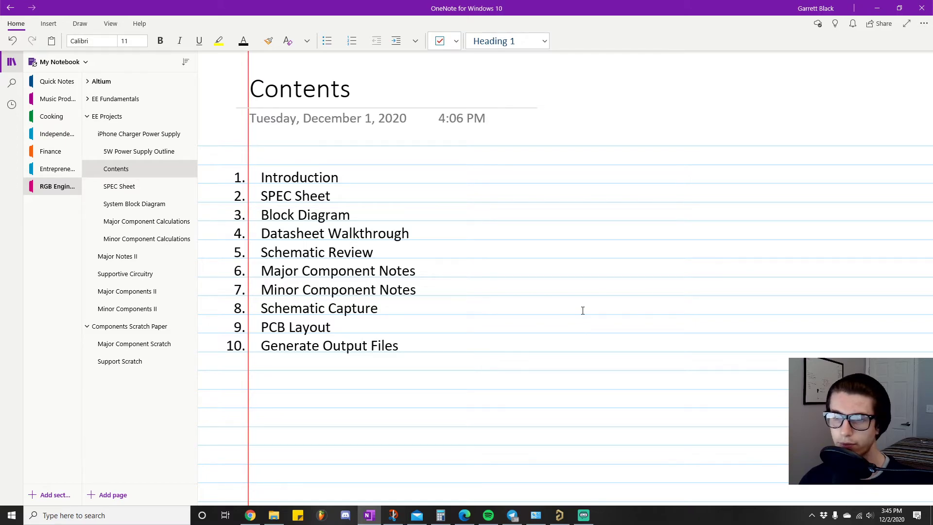
pyautogui.click(604, 287)
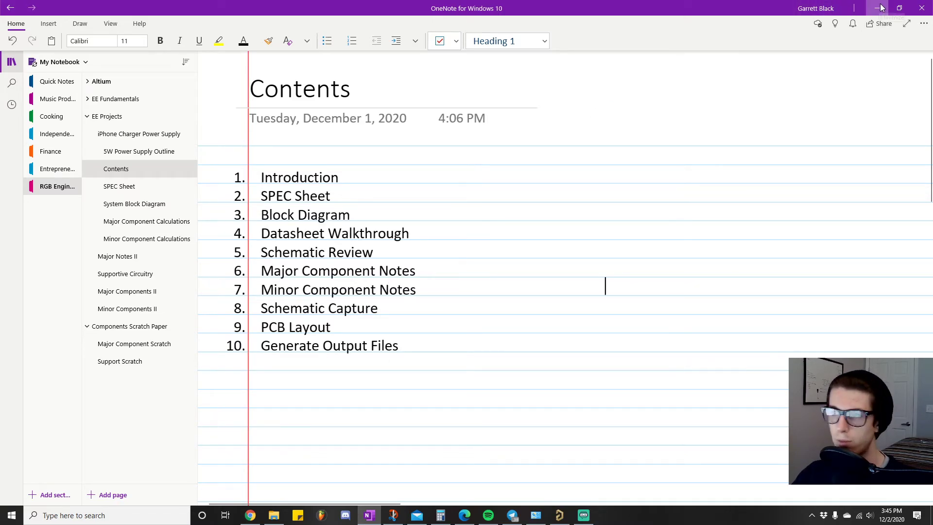
pyautogui.moveTo(880, 8)
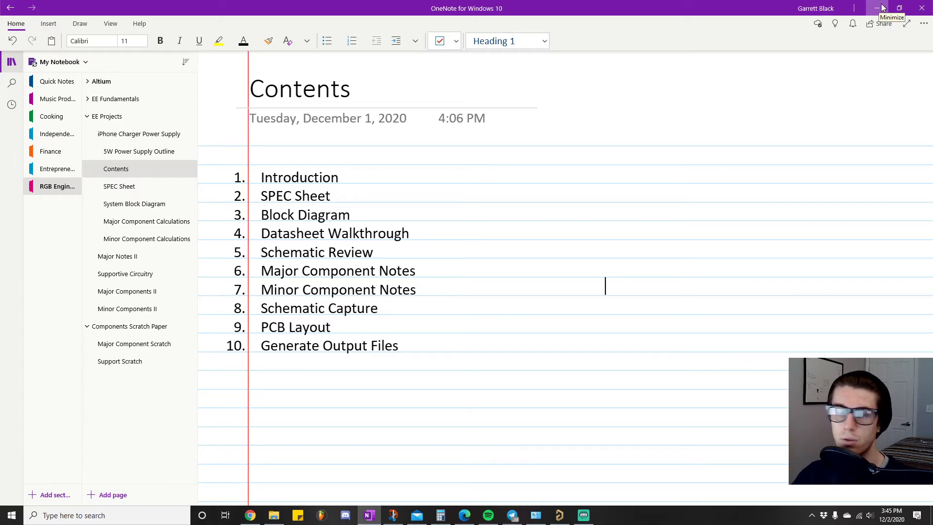